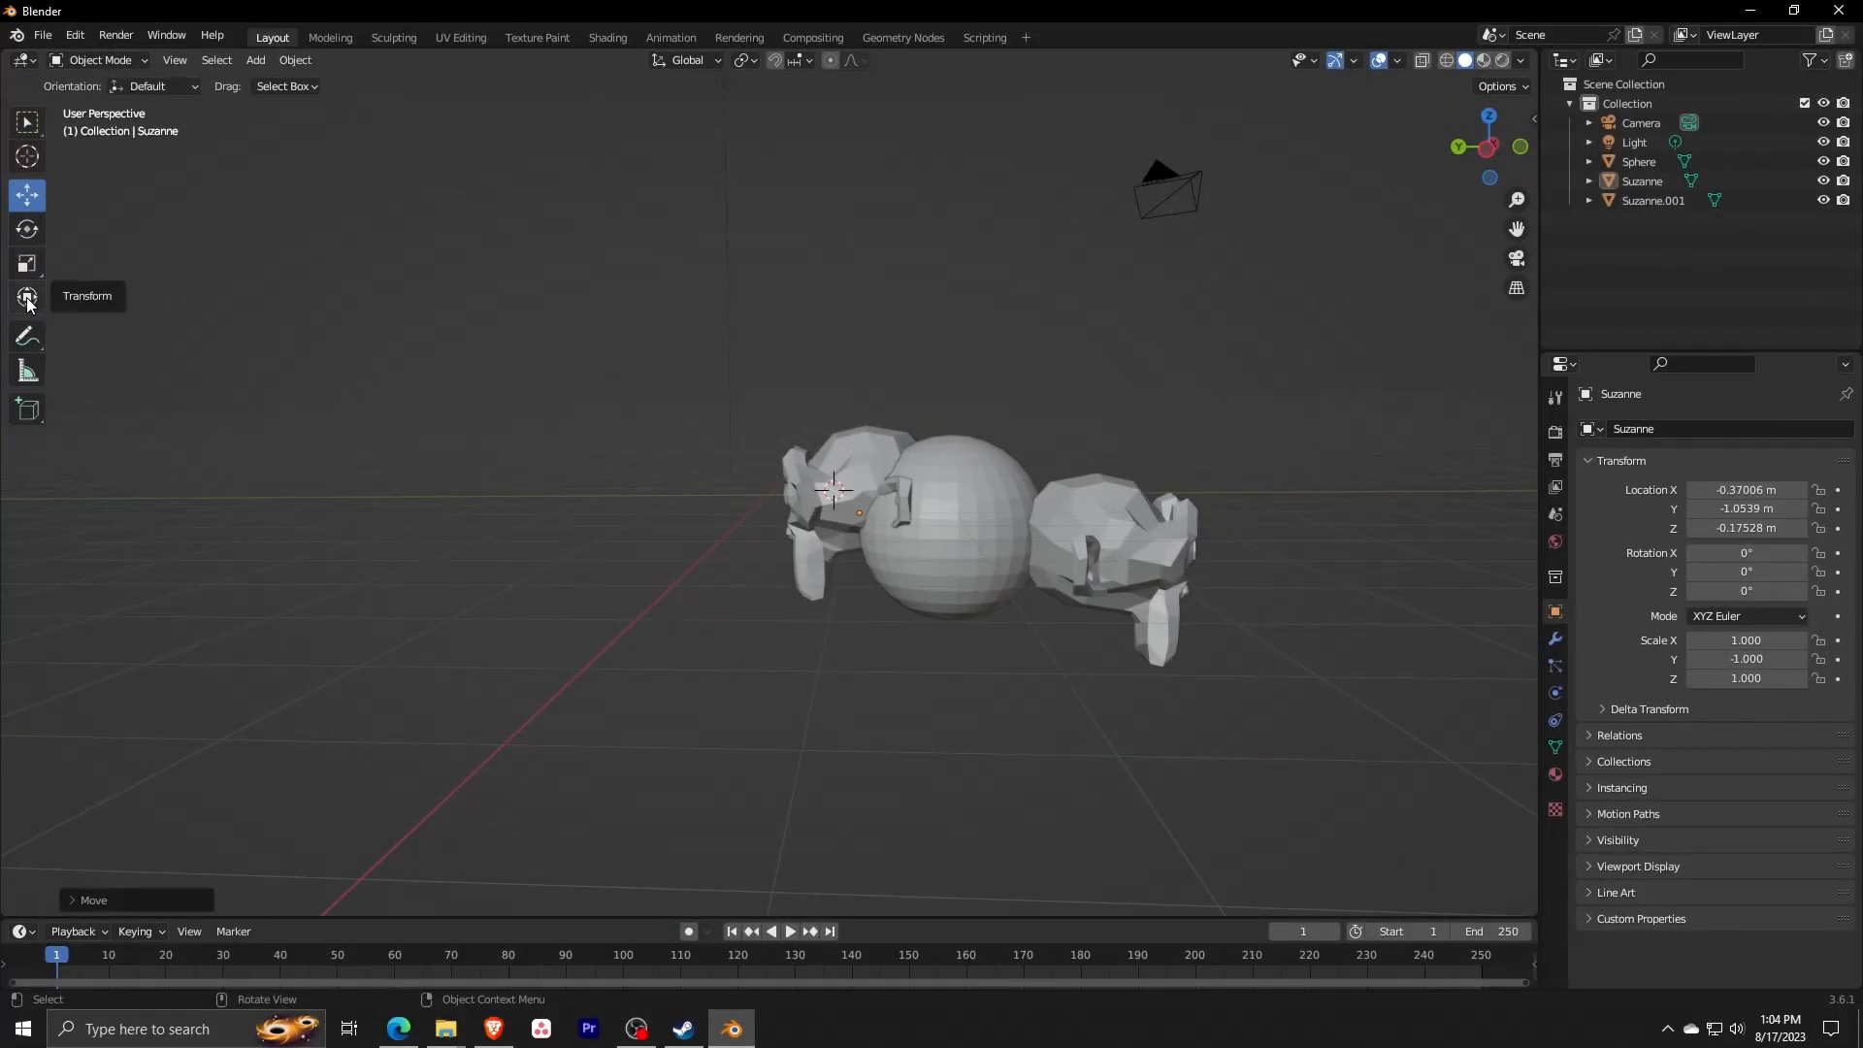
# - Select Suzanne, Suzanne.001 and the Sphere together in the viewport
pyautogui.click(813, 510)
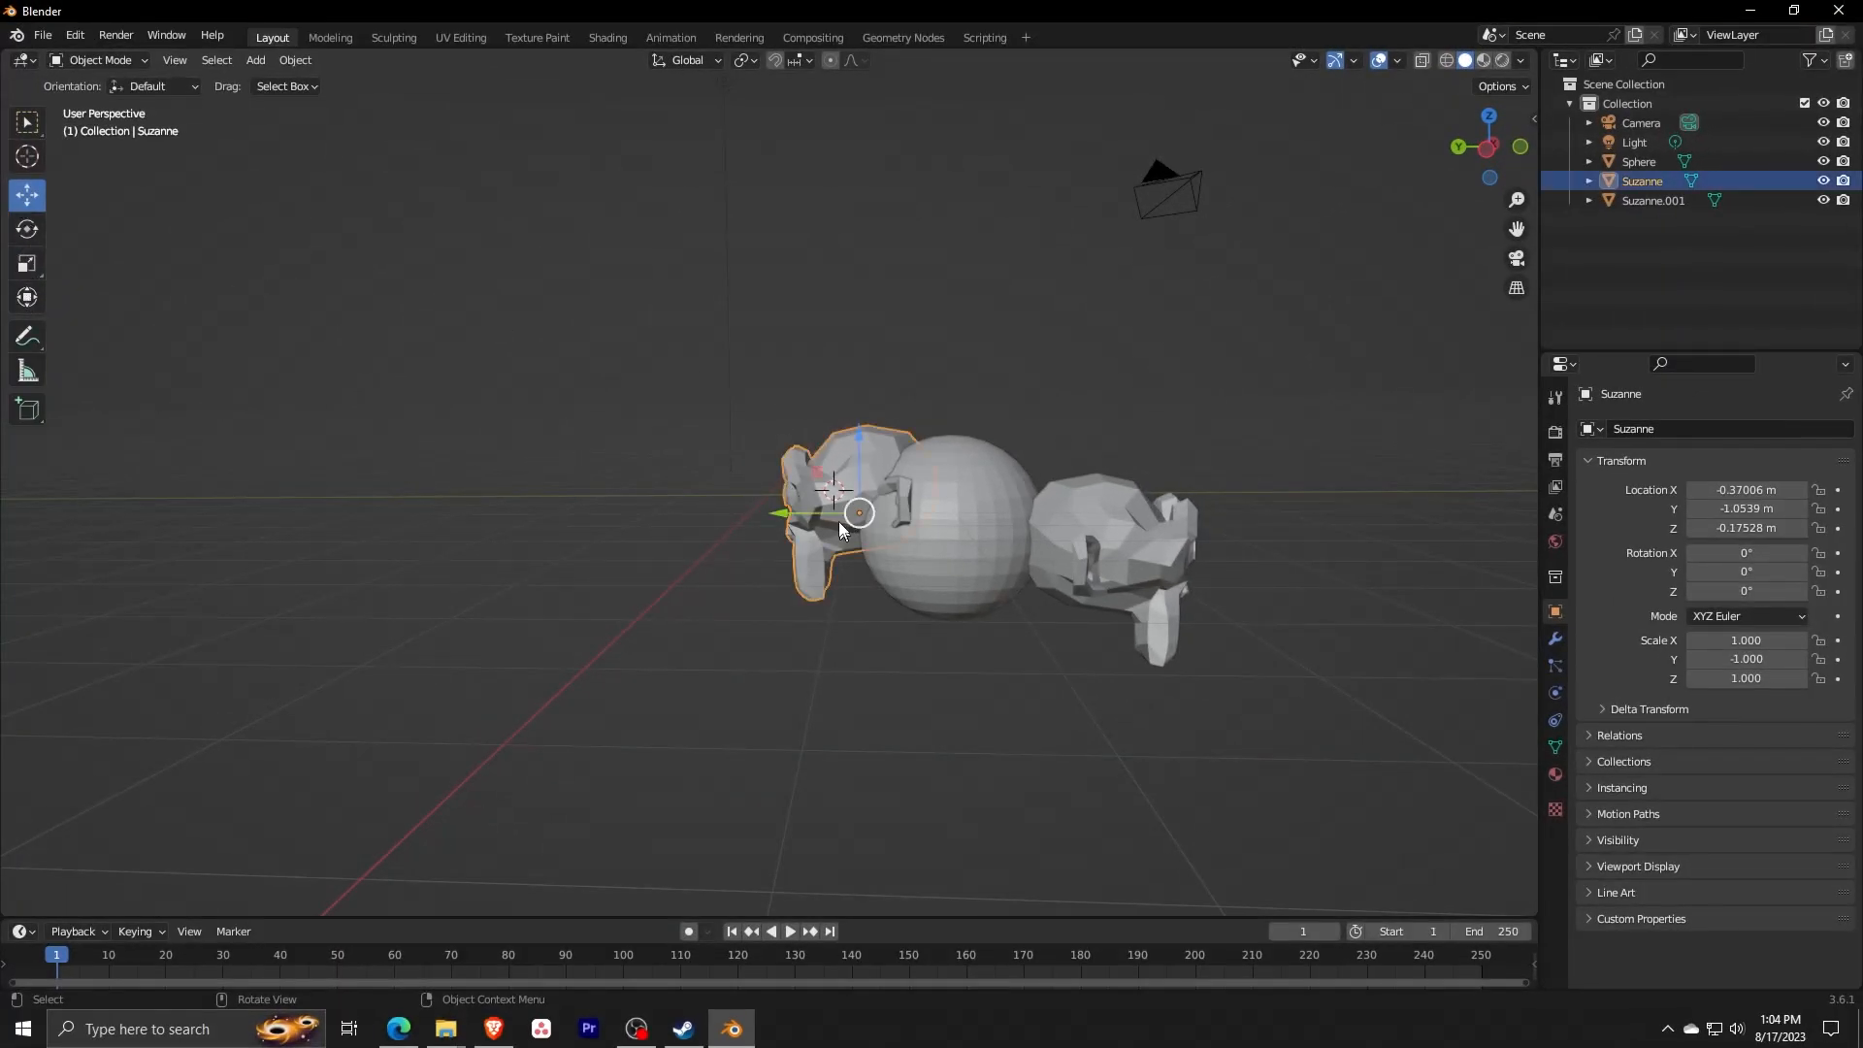
pyautogui.moveTo(857, 512); pyautogui.dragTo(840, 549)
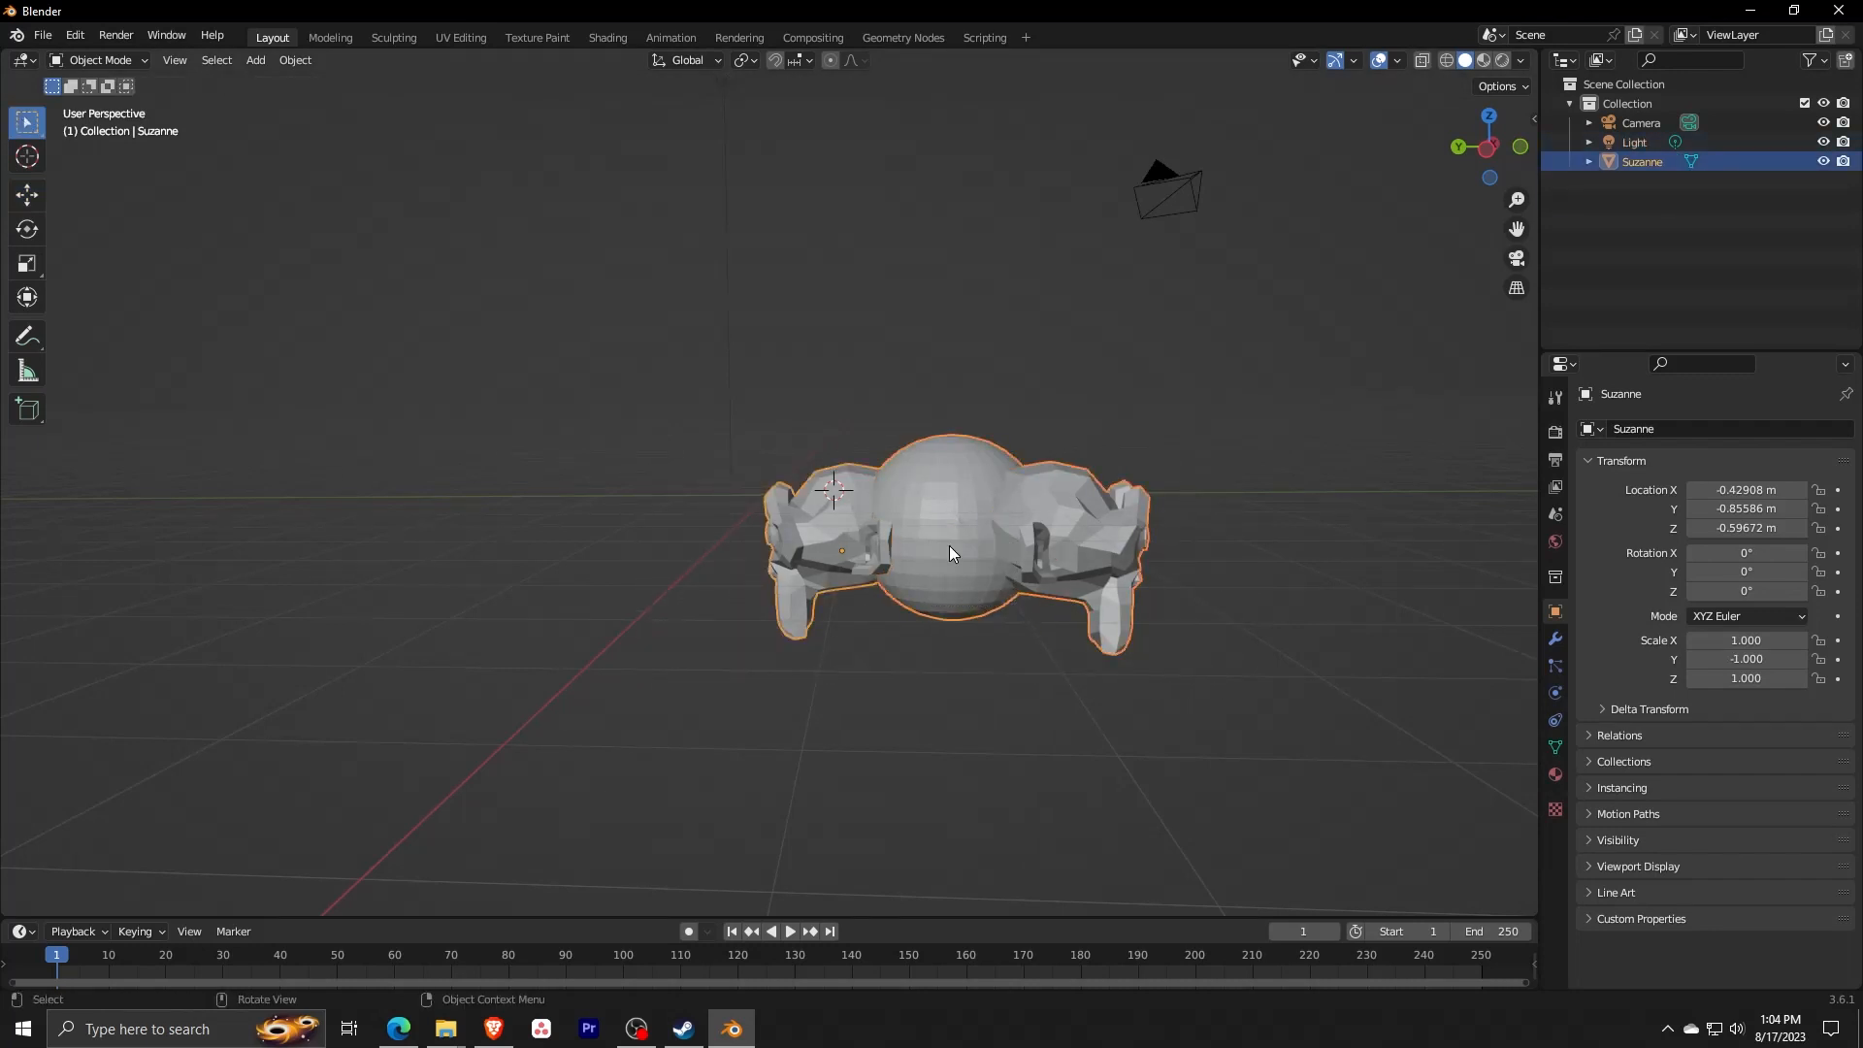
pyautogui.moveTo(83, 216)
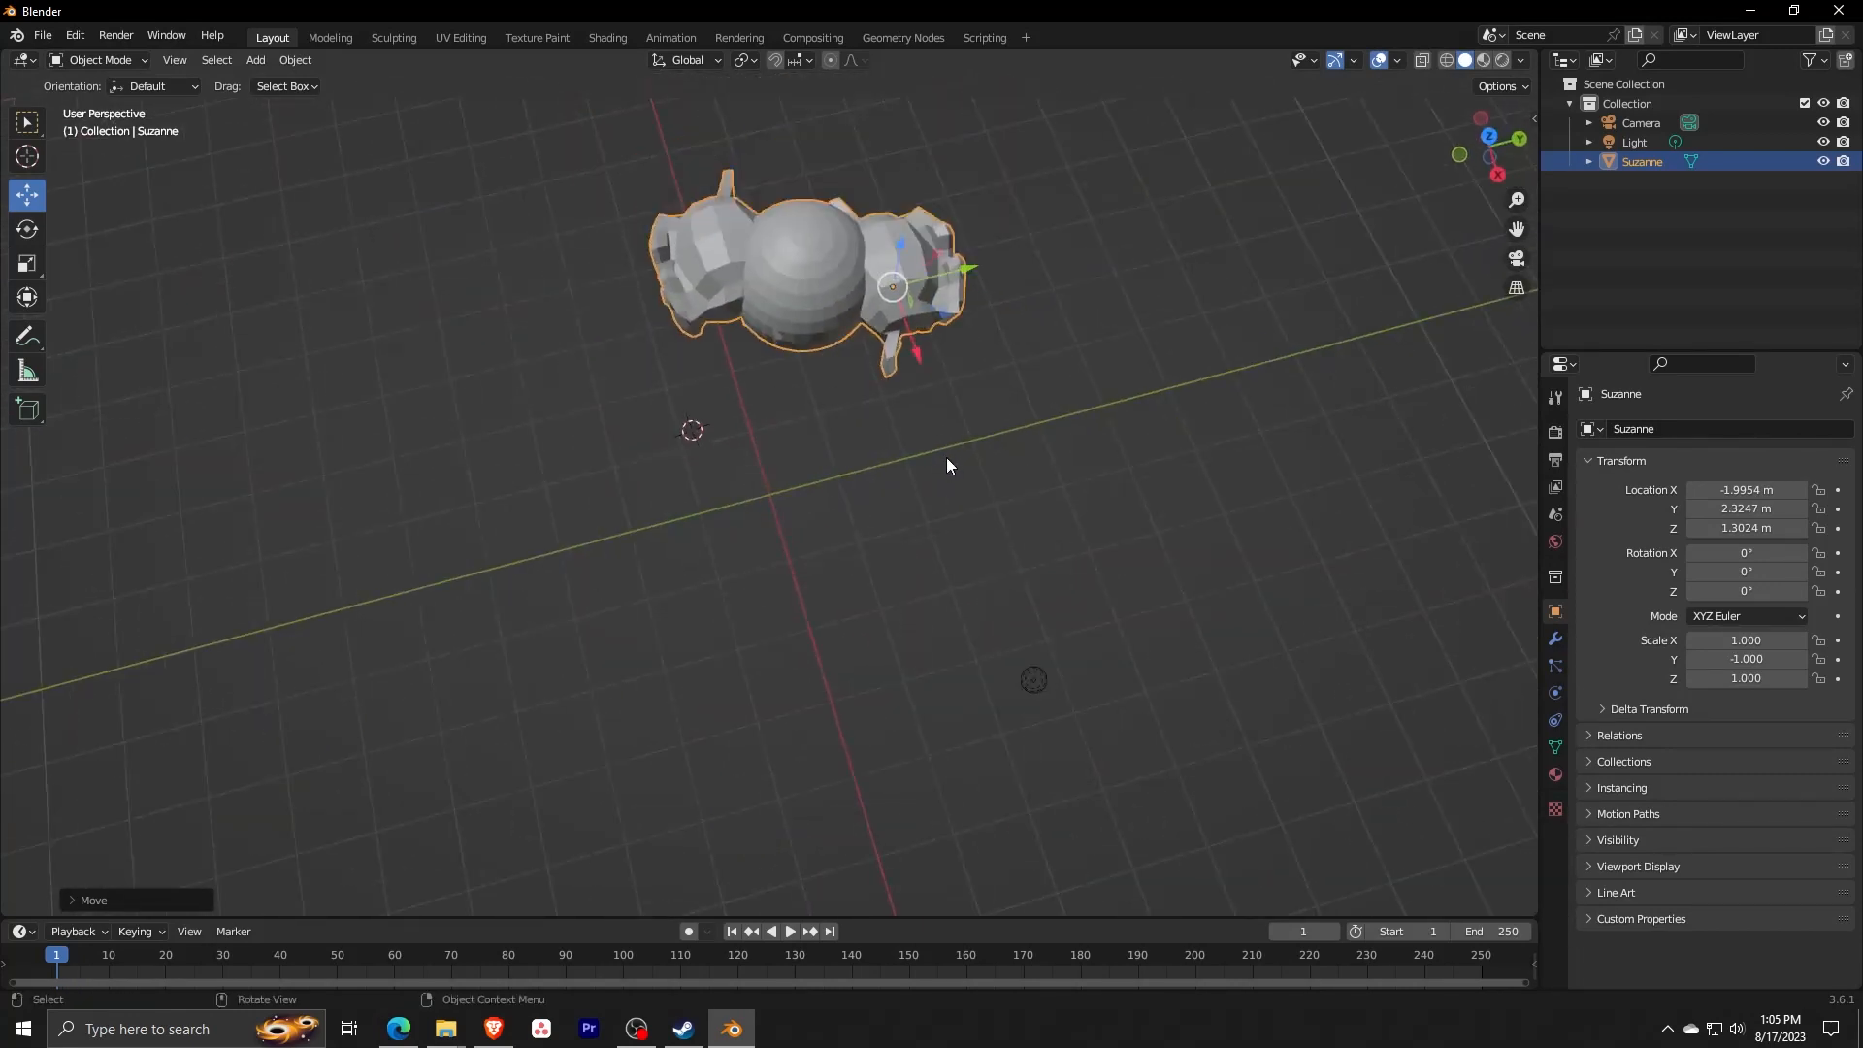
# - Orbit the viewport around the joined Suzanne mesh to view it from another side
pyautogui.moveTo(949, 464); pyautogui.dragTo(528, 334)
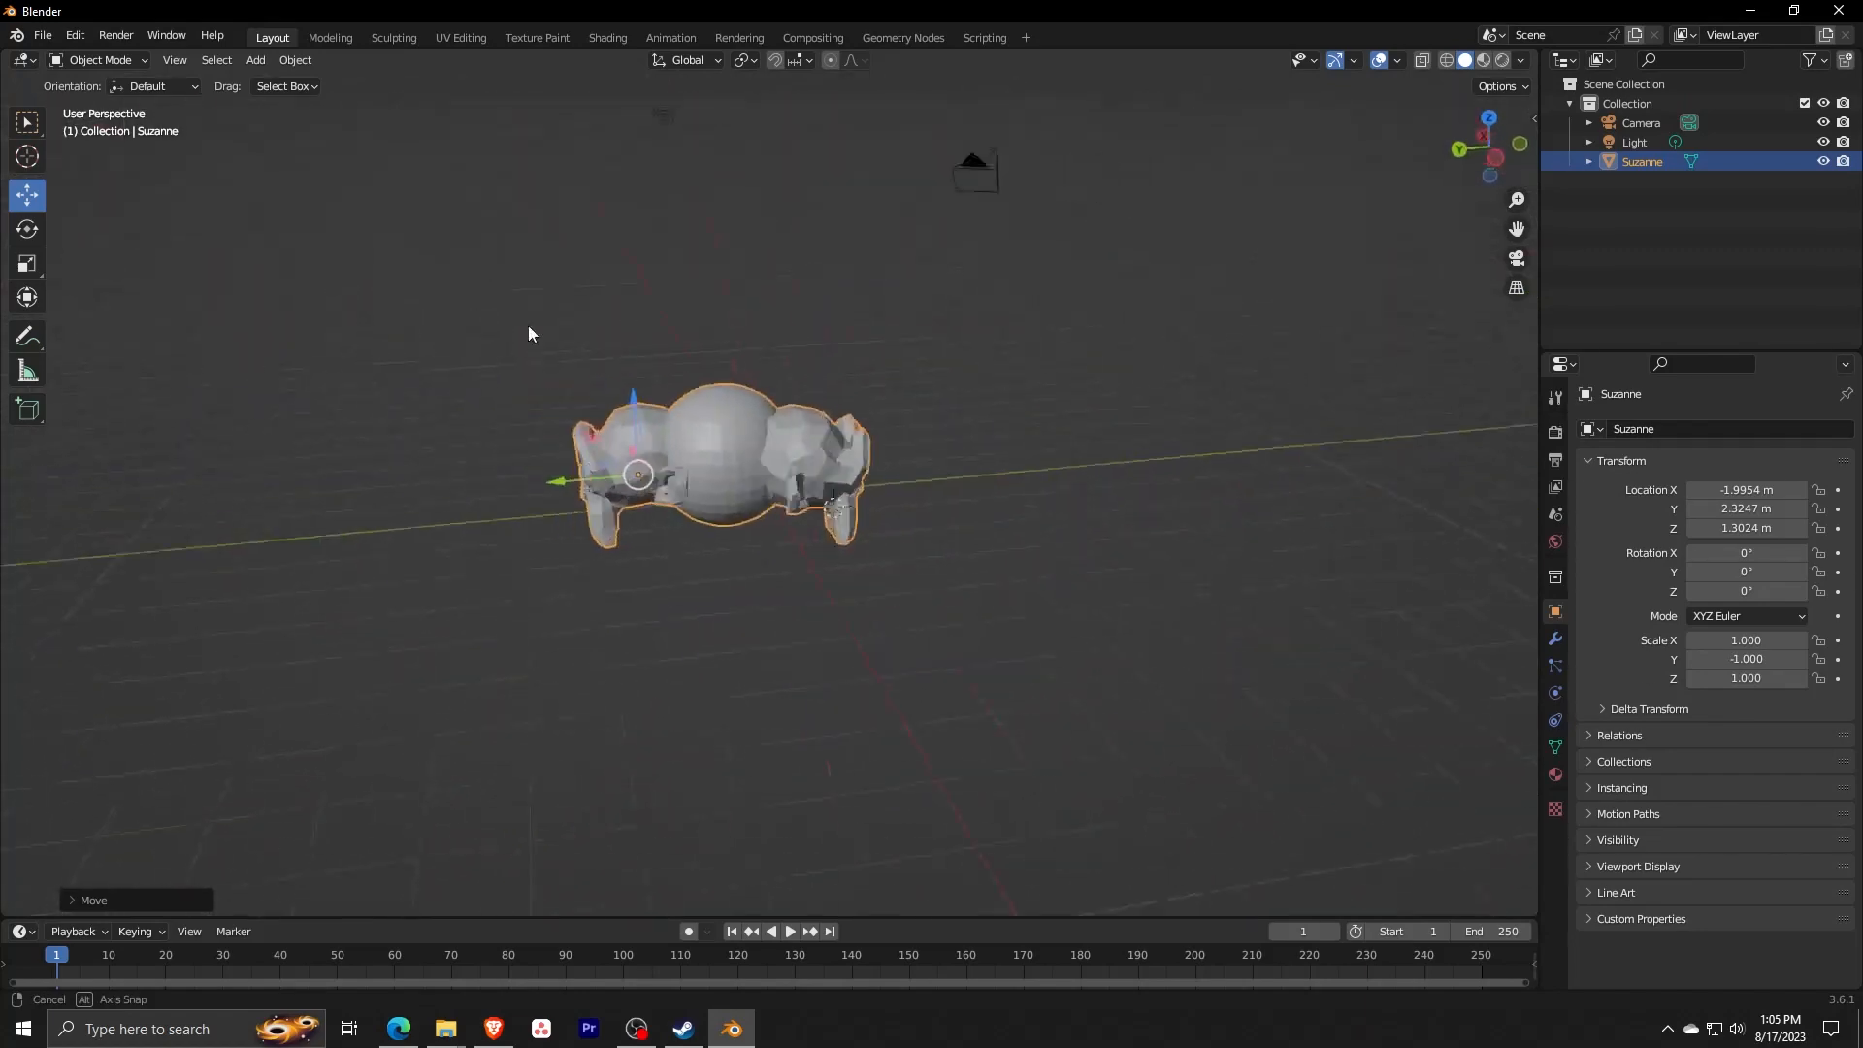
pyautogui.moveTo(528, 334); pyautogui.dragTo(652, 512)
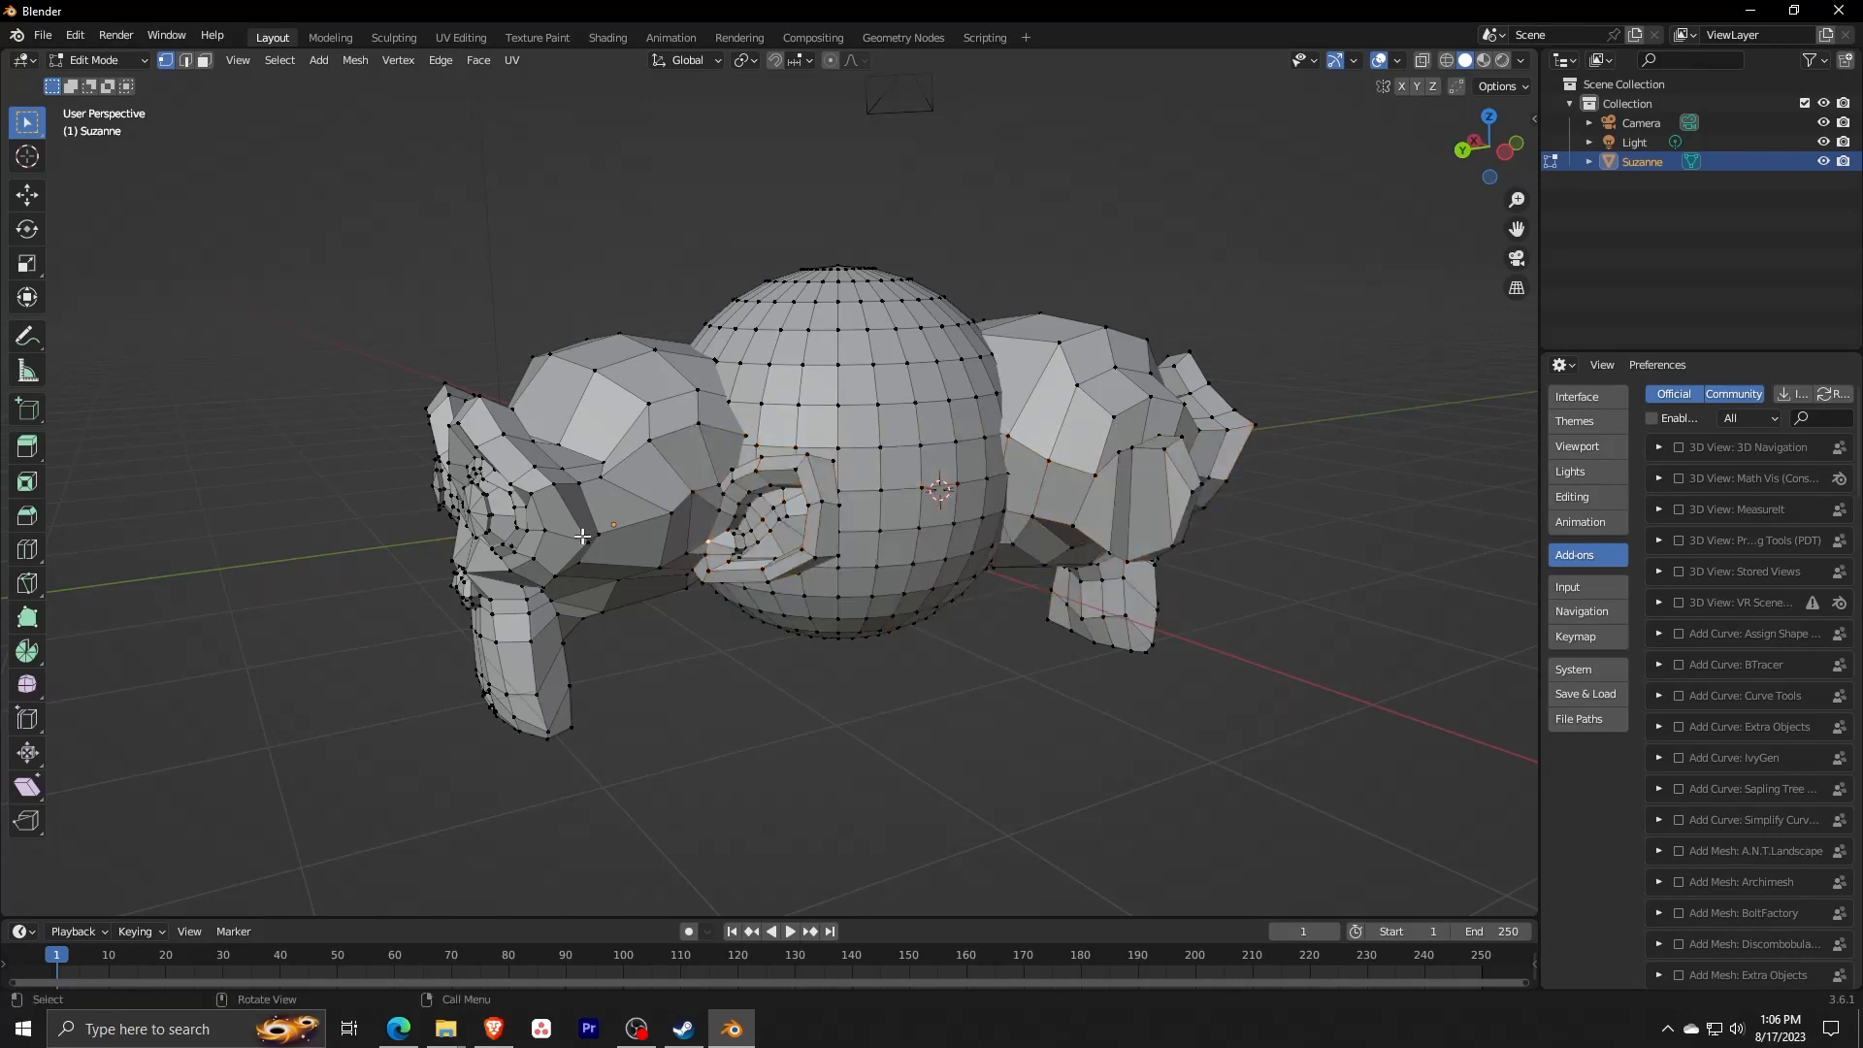
# - Enter Edit Mode on the joined Suzanne mesh and bring up the interaction-mode list
pyautogui.click(25, 194)
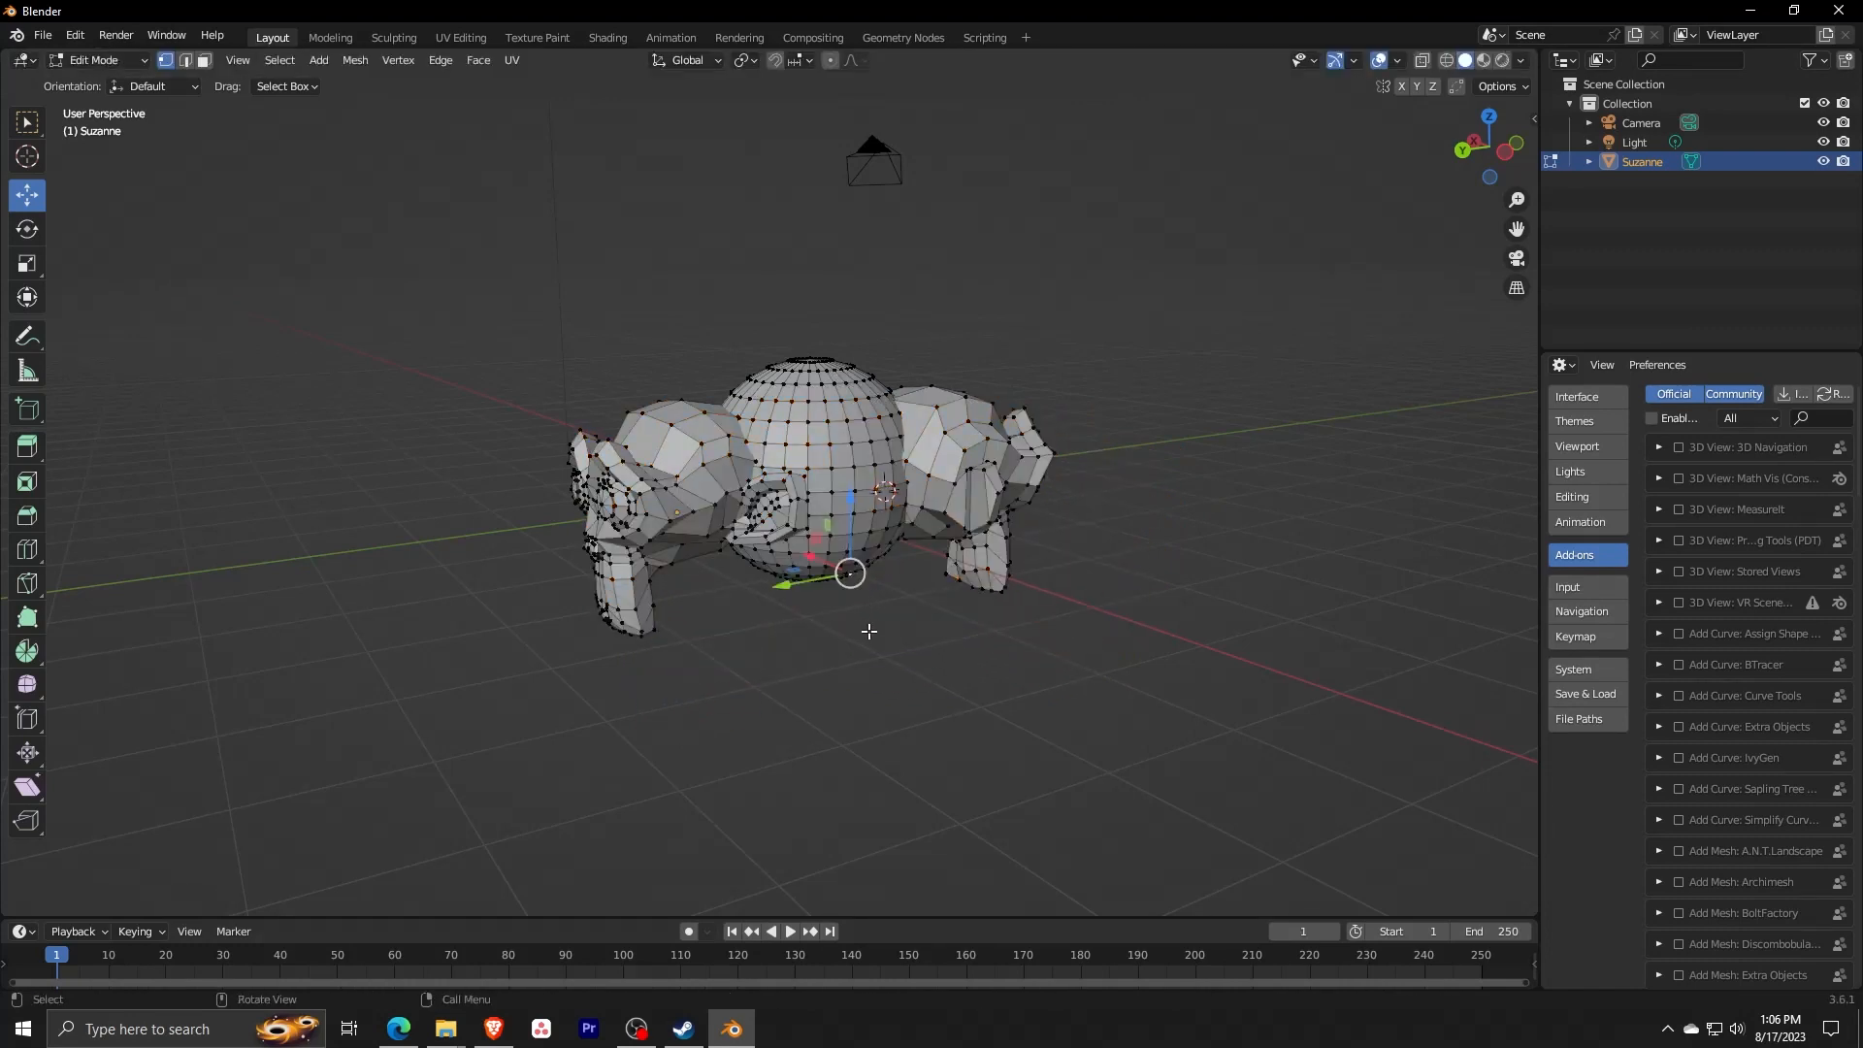
pyautogui.click(95, 61)
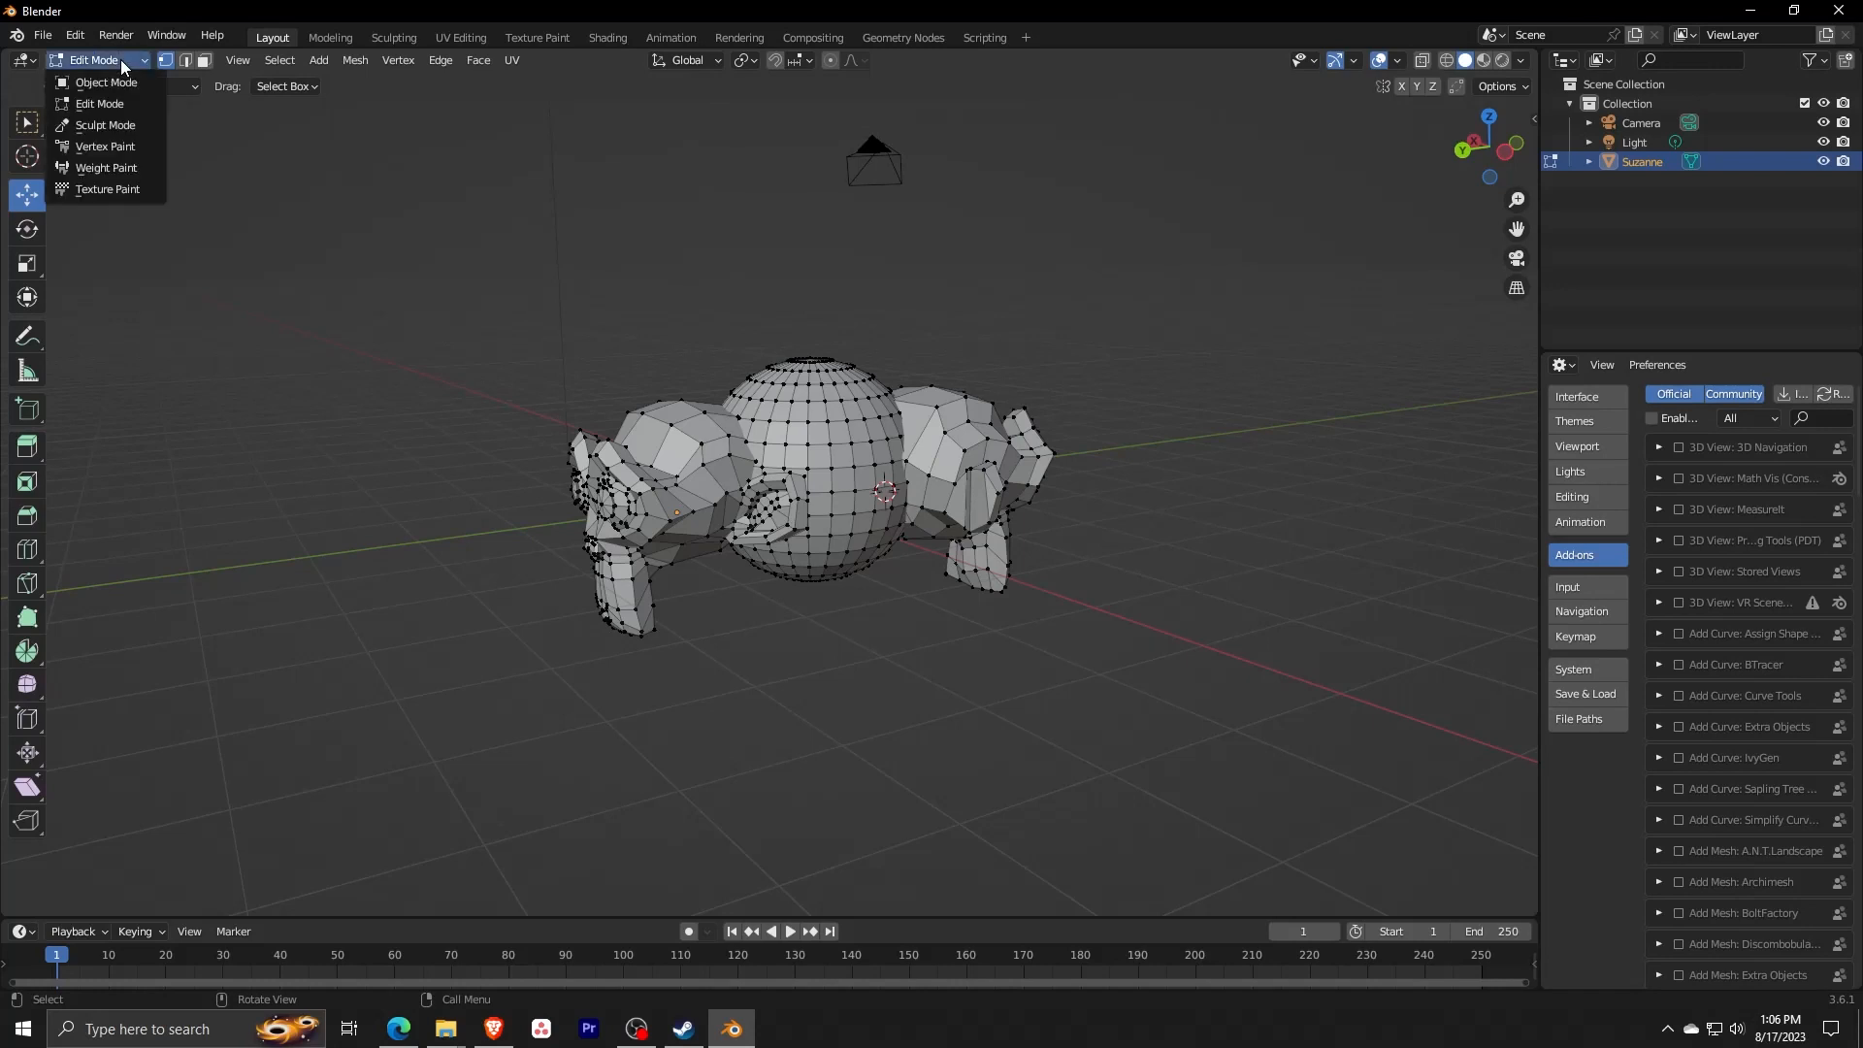
pyautogui.moveTo(106, 82)
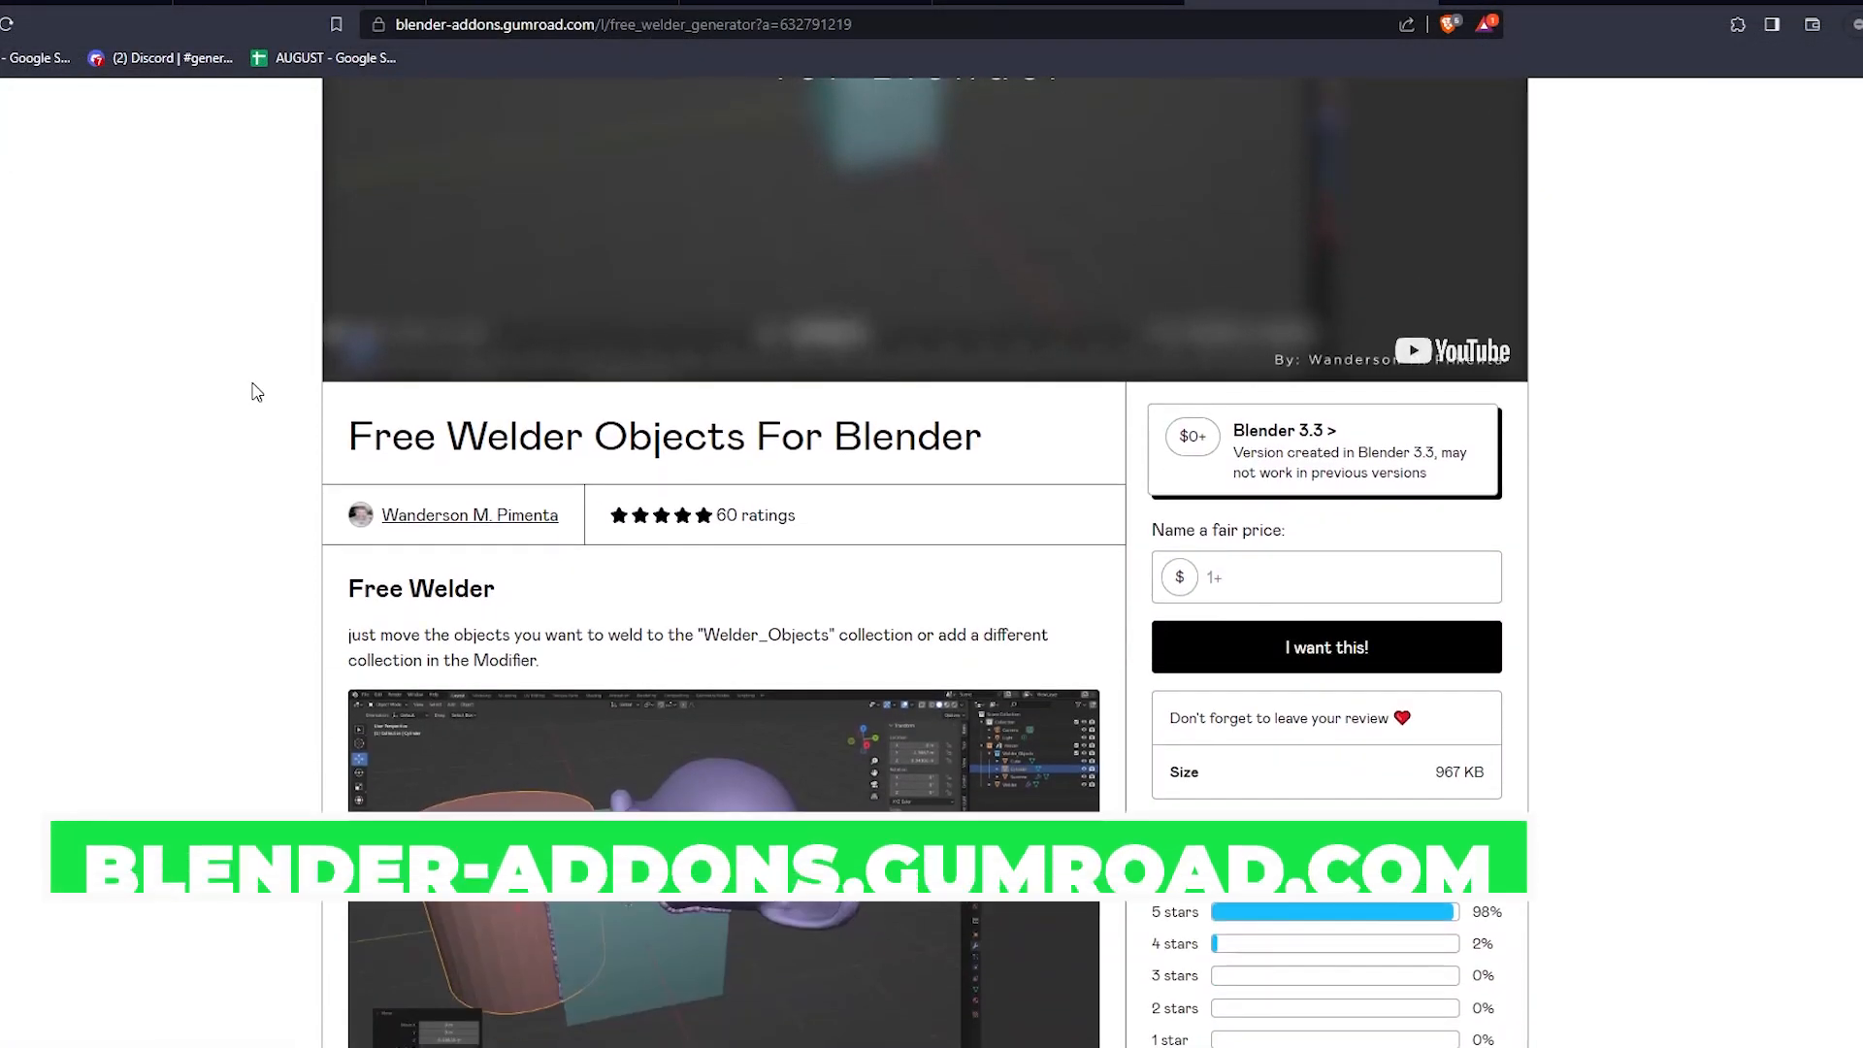
# - Scroll through the Free Welder Objects For Blender description on Gumroad
pyautogui.scroll(-3)
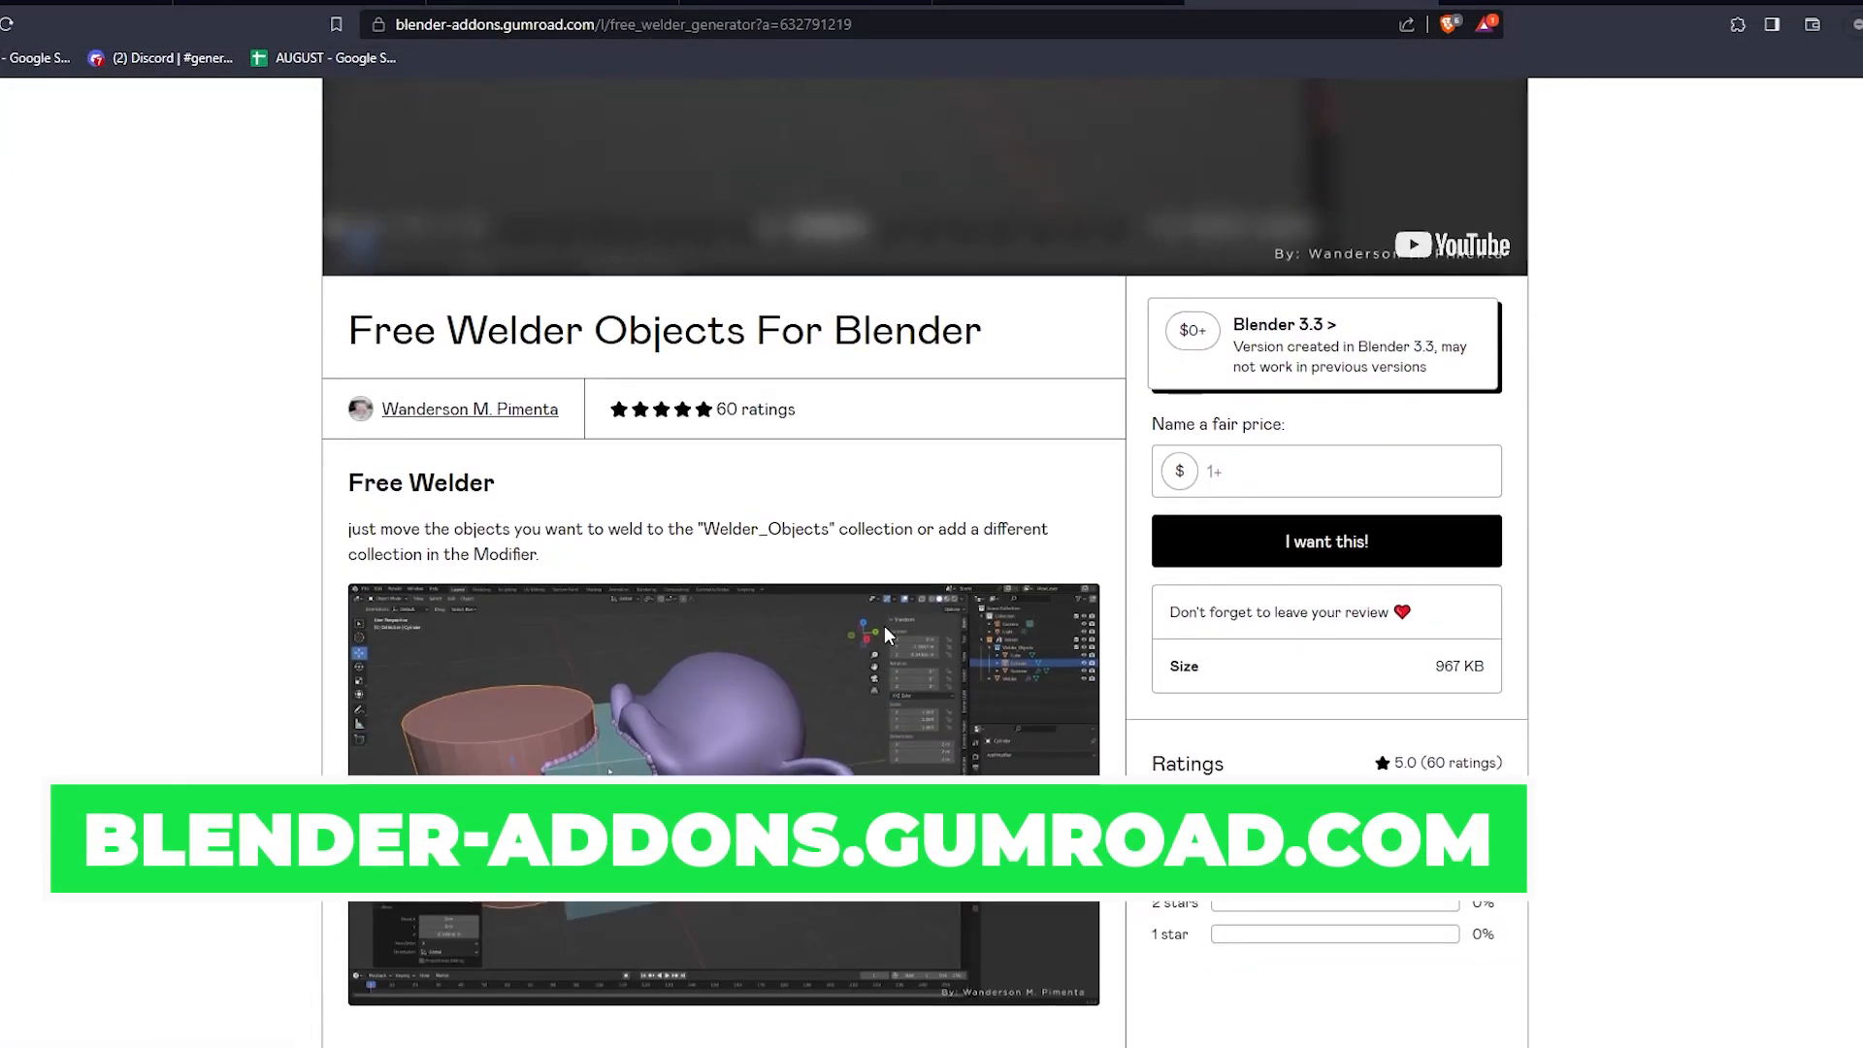
pyautogui.scroll(3)
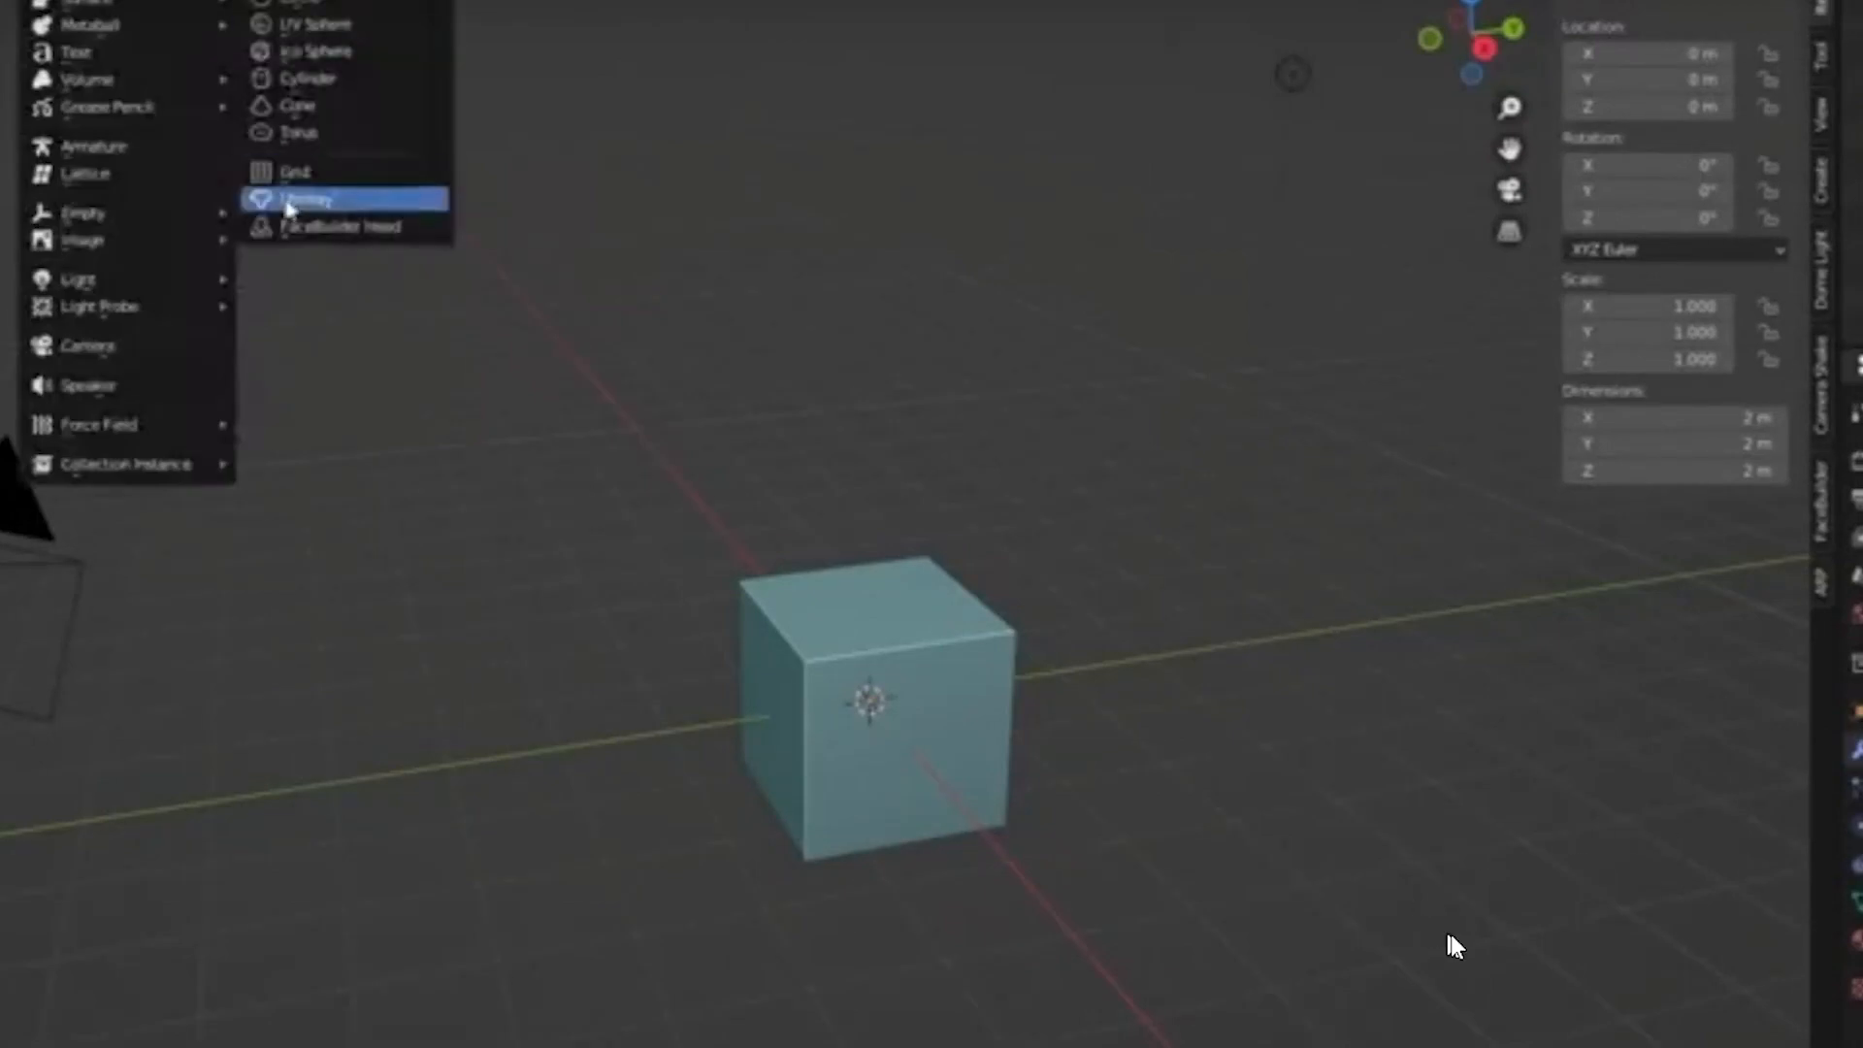
# - Add a Suzanne monkey head mesh beside the demo cube
pyautogui.click(303, 198)
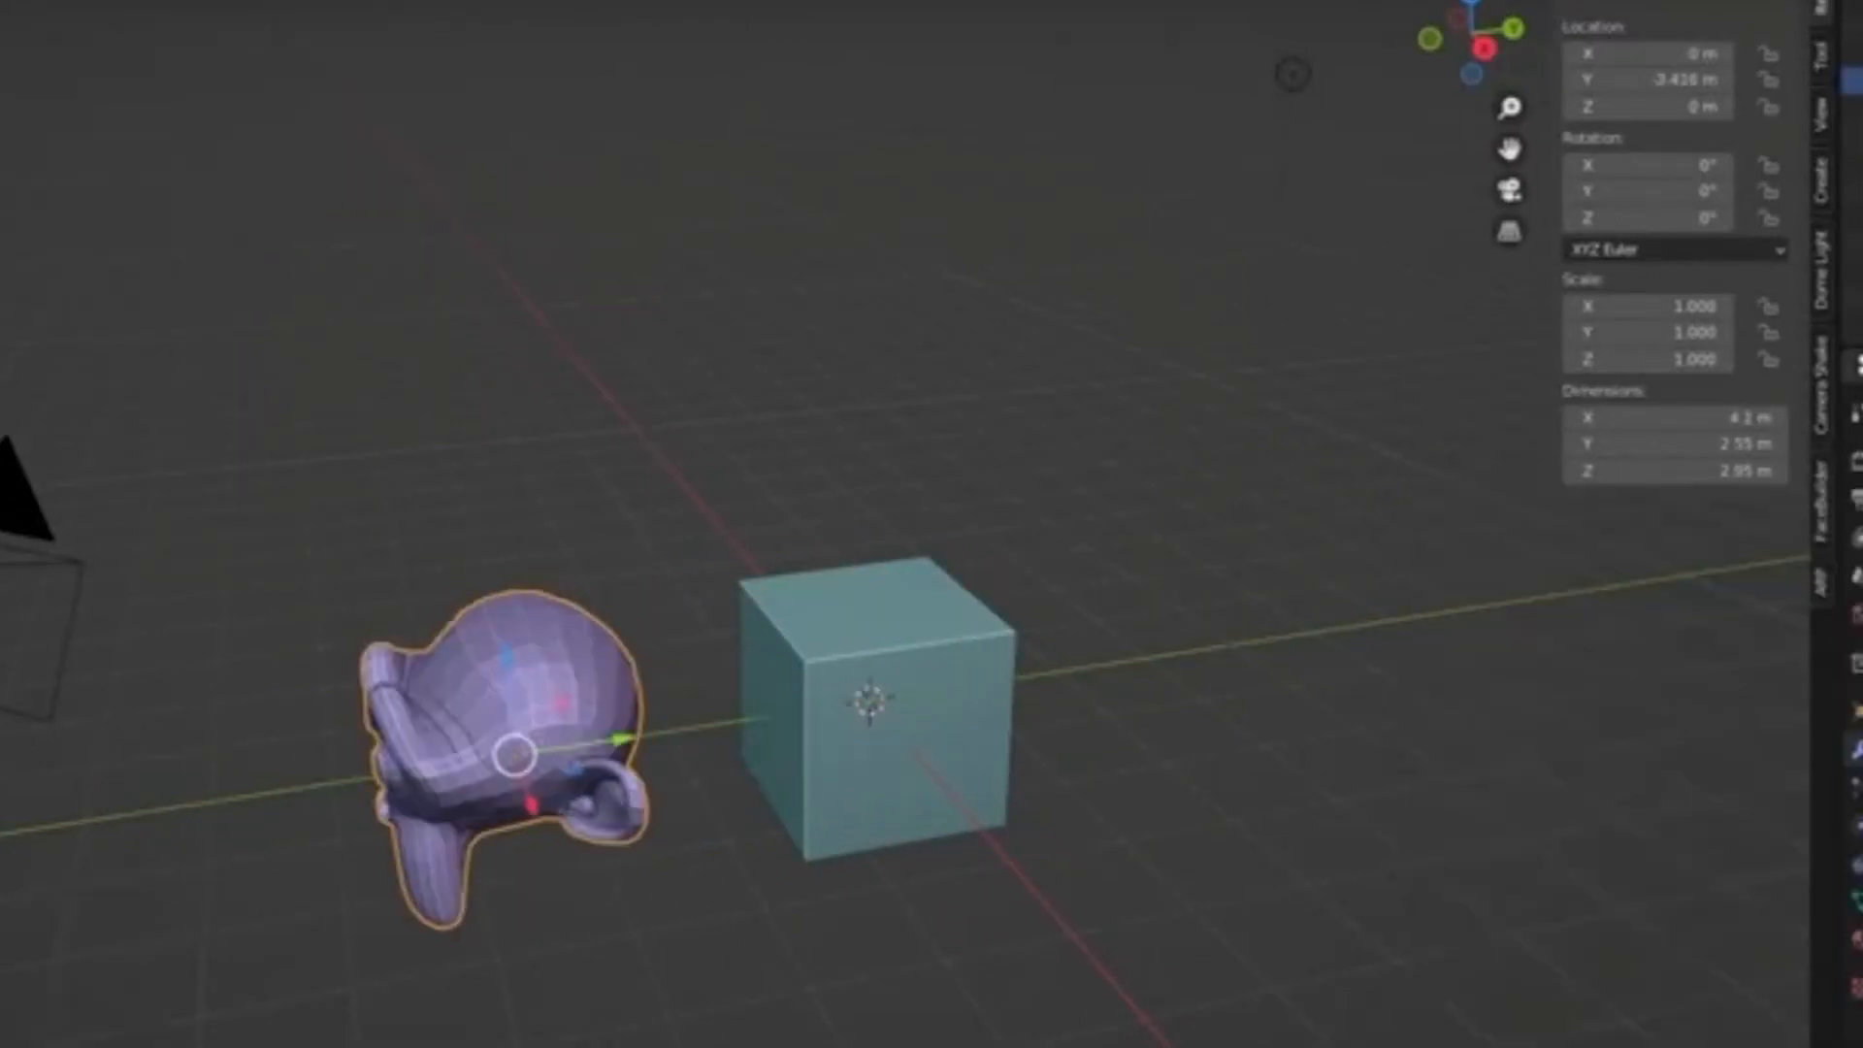